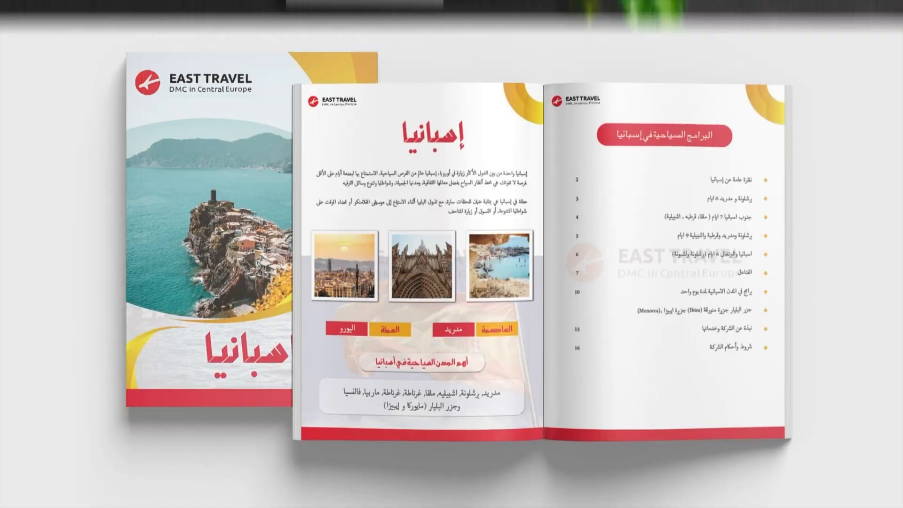
- Select the Intrusive Thoughts page artwork on artboard 11 for a Save for Web export
{"action": "left_click", "coordinate": [292, 45]}
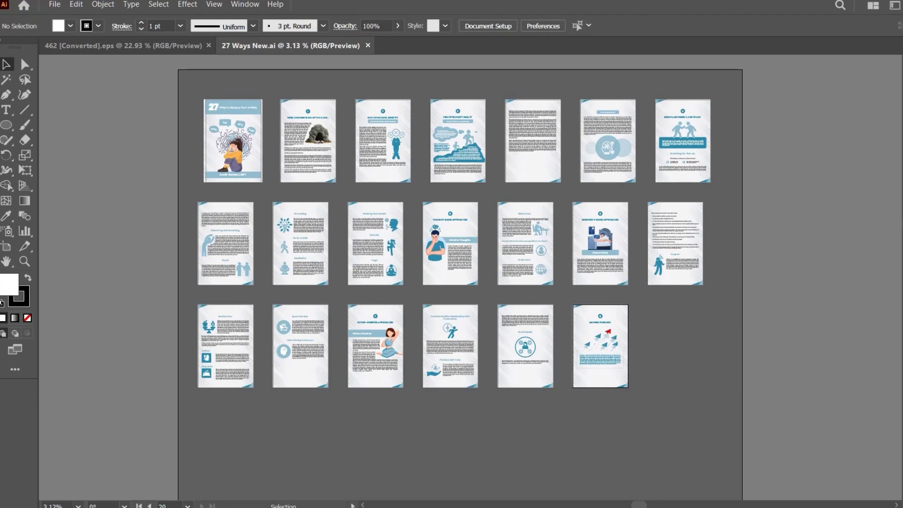
{"action": "mouse_move", "coordinate": [472, 123]}
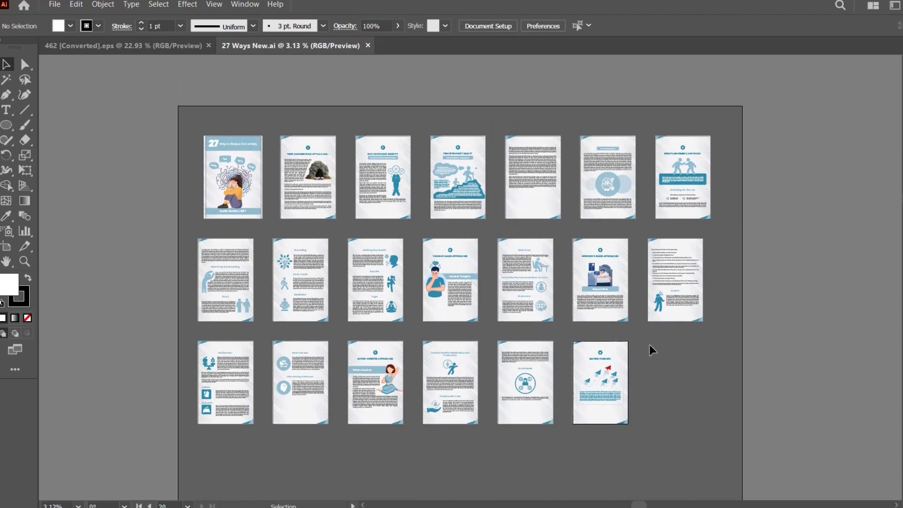
{"action": "mouse_move", "coordinate": [734, 445]}
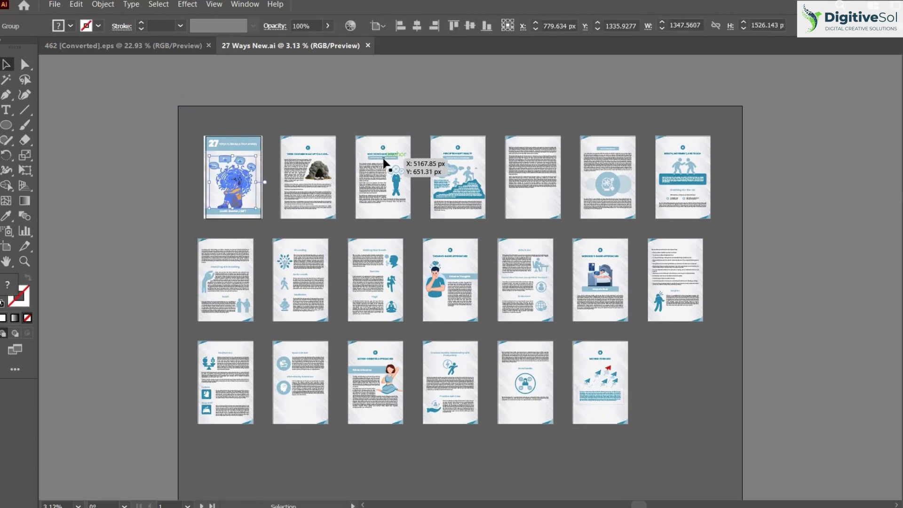
{"action": "mouse_move", "coordinate": [336, 97]}
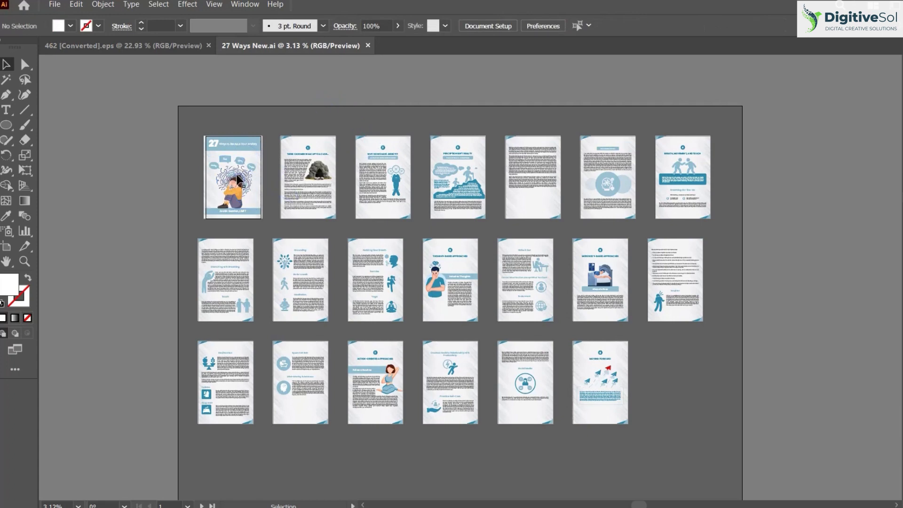
{"action": "left_click", "coordinate": [451, 279]}
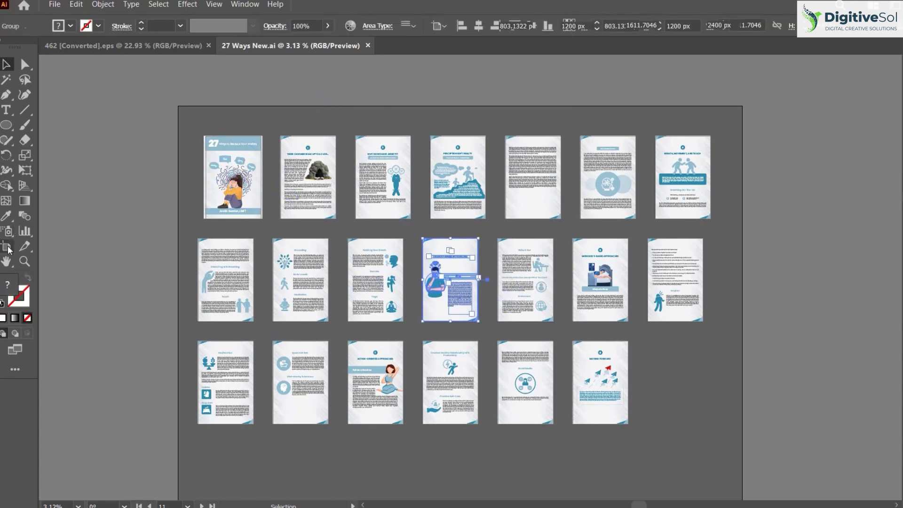
{"action": "left_click", "coordinate": [7, 246]}
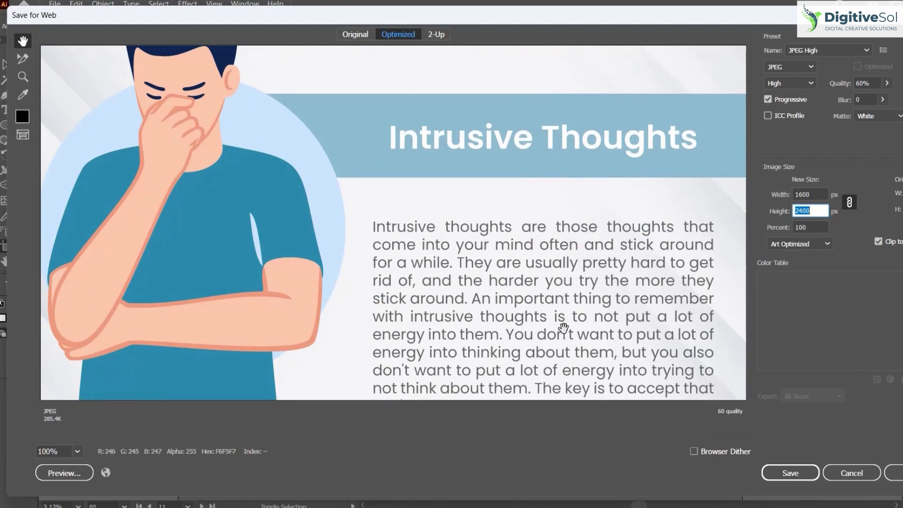
- Save the page as a high-quality 1600×2400 JPEG named 27-Ways-New on the Desktop
{"action": "left_click", "coordinate": [789, 473]}
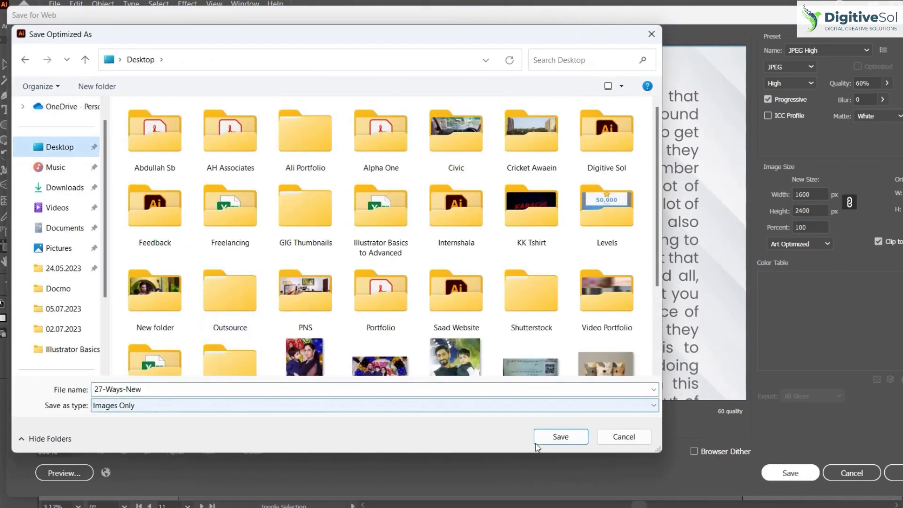
{"action": "left_click", "coordinate": [559, 436]}
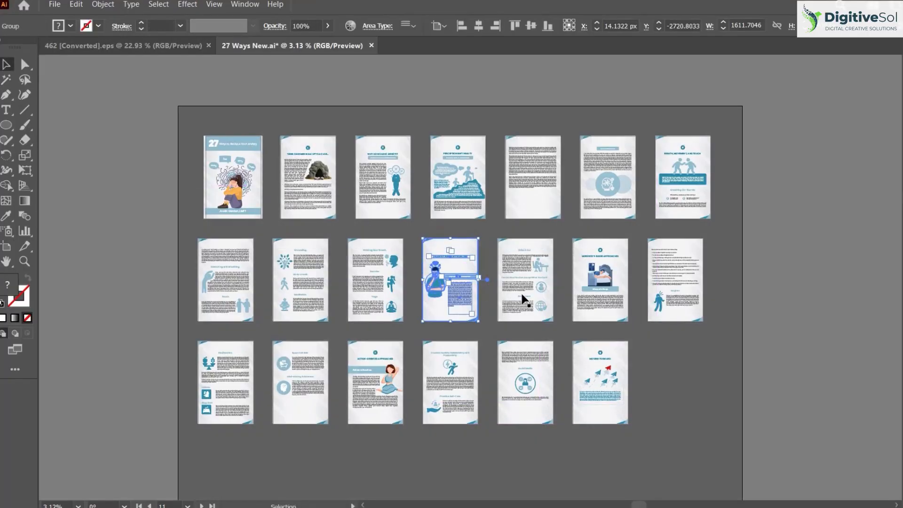
- Deselect the artwork and start an Export As for '27 Ways New' into the 27 Ways Ebook New folder
{"action": "left_click", "coordinate": [716, 355]}
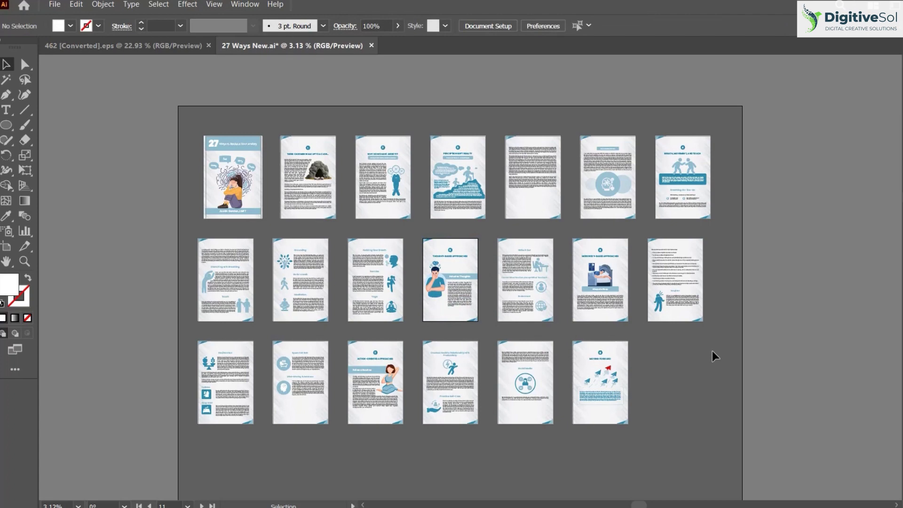
{"action": "mouse_move", "coordinate": [588, 279]}
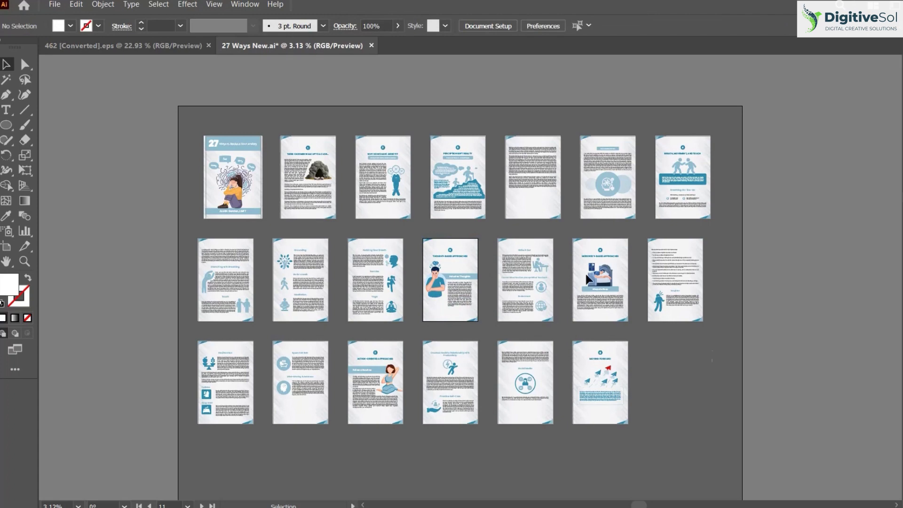
{"action": "left_click", "coordinate": [55, 4]}
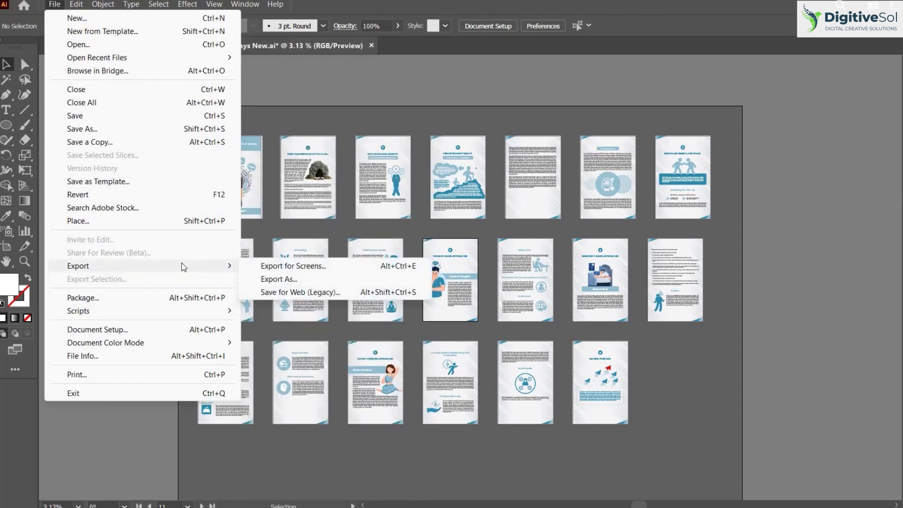
{"action": "mouse_move", "coordinate": [279, 279]}
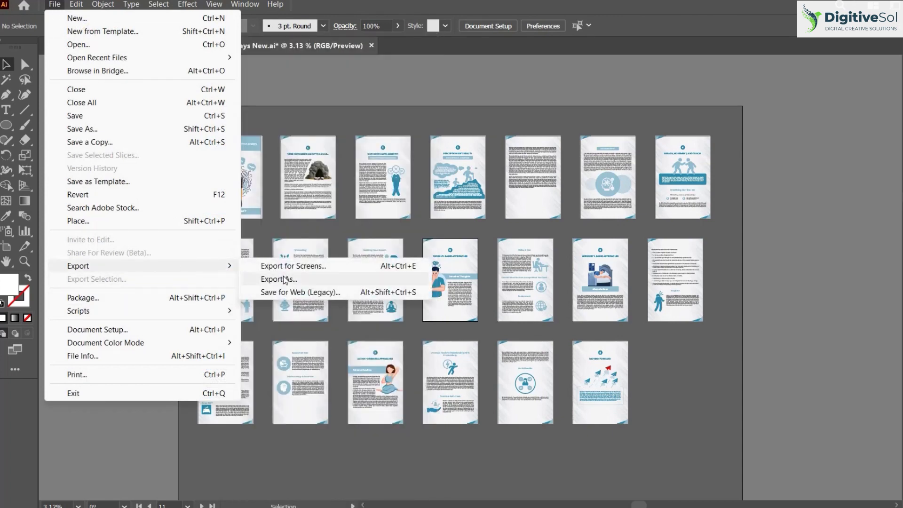
{"action": "left_click", "coordinate": [278, 278]}
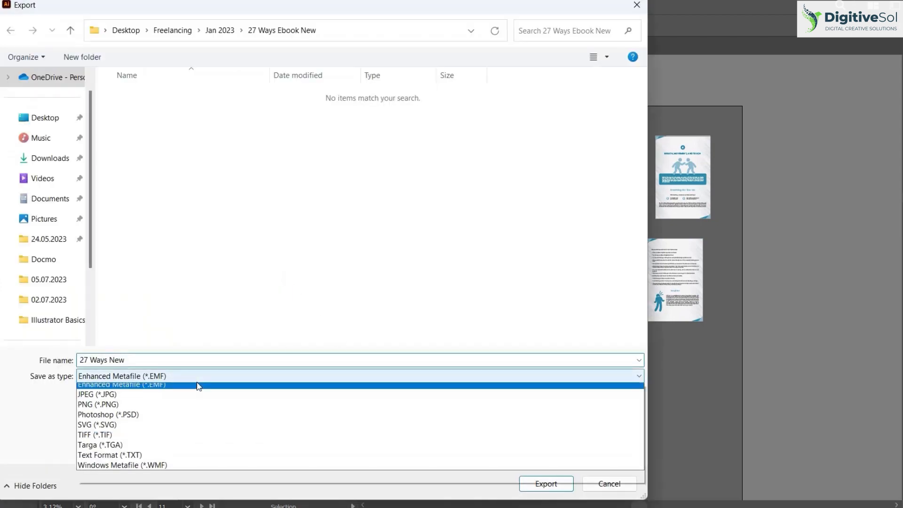
- Set the export to JPEG using artboards, limited to a range of artboards 1-20
{"action": "left_click", "coordinate": [97, 394]}
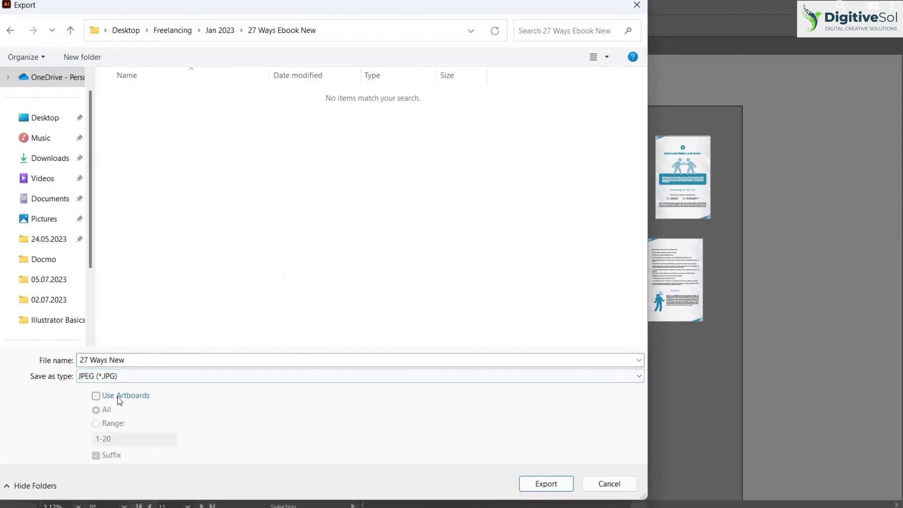
{"action": "left_click", "coordinate": [96, 396]}
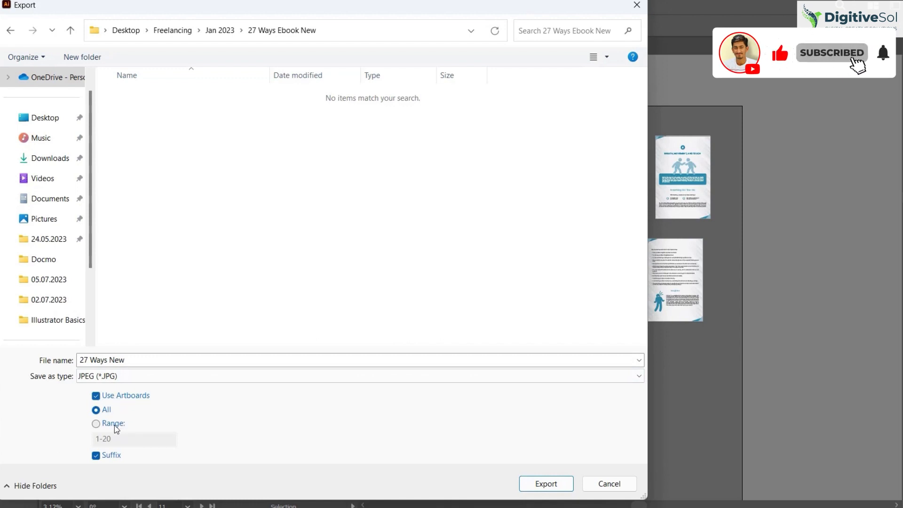
{"action": "left_click", "coordinate": [96, 423]}
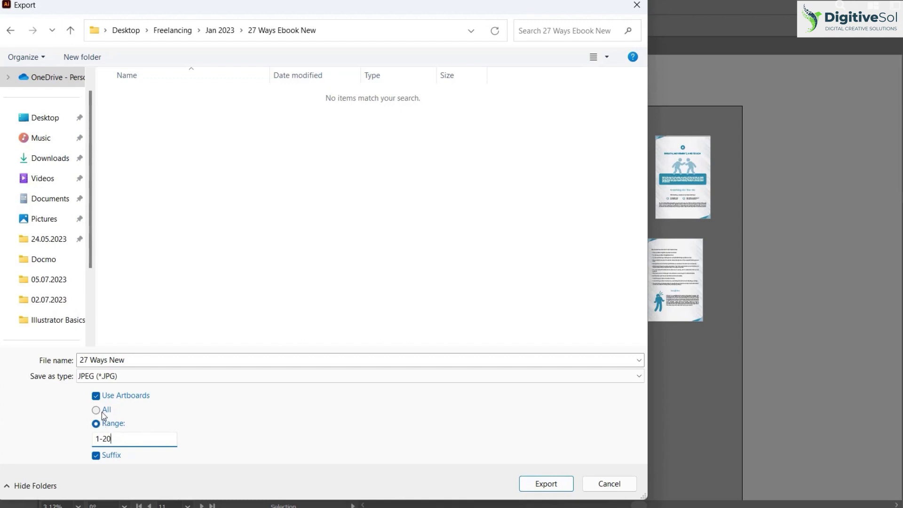
{"action": "mouse_move", "coordinate": [116, 432]}
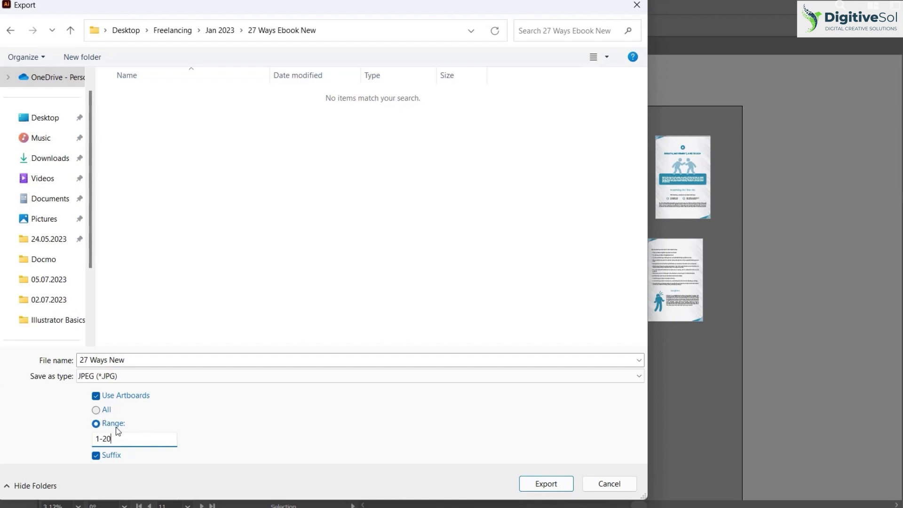
{"action": "mouse_move", "coordinate": [96, 409]}
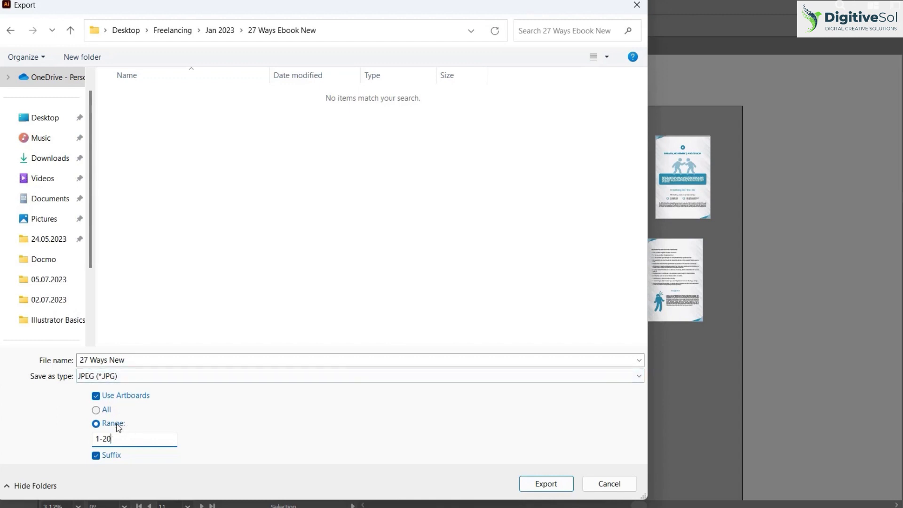
{"action": "mouse_move", "coordinate": [124, 434]}
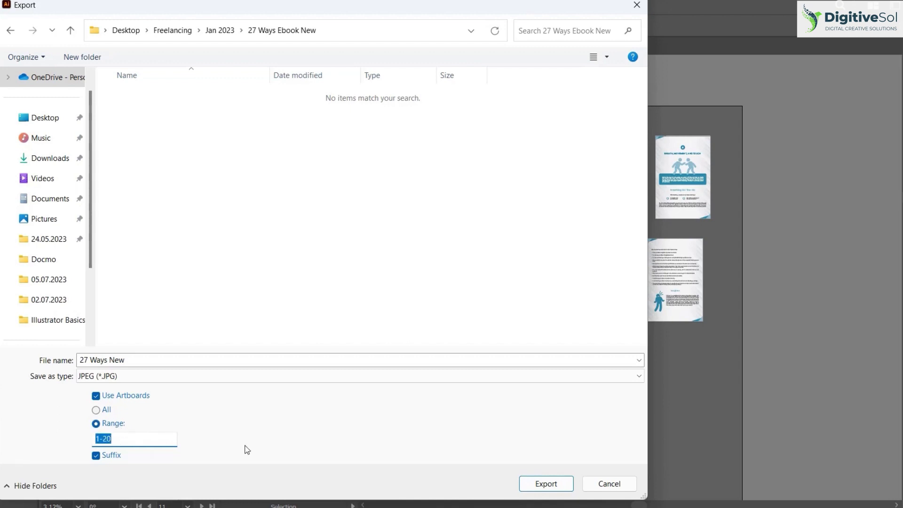
- Attempt to export artboard range 1-5,21 and dismiss the invalid-range warning
{"action": "type", "text": "6"}
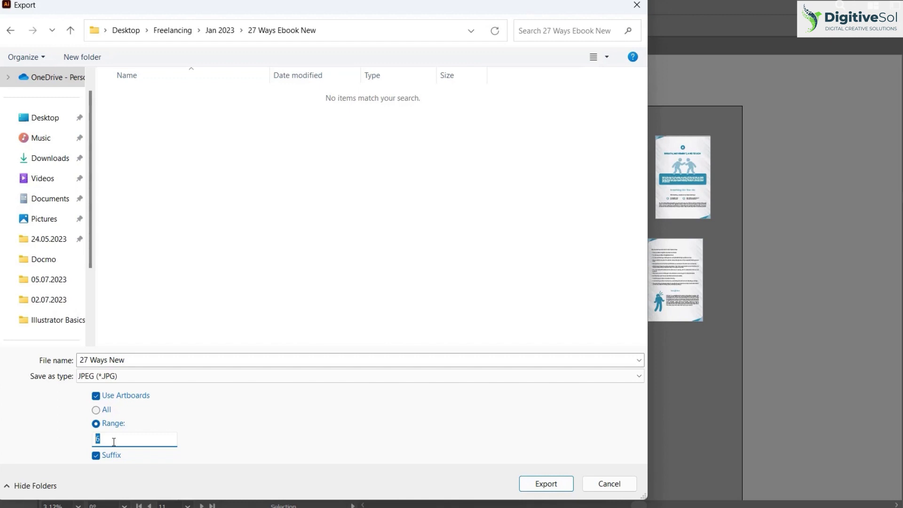
{"action": "type", "text": "1"}
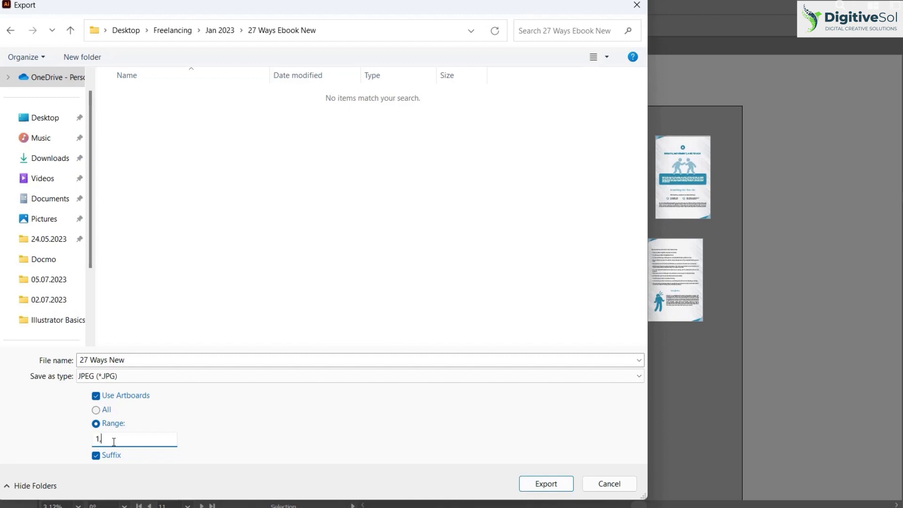
{"action": "type", "text": "5,"}
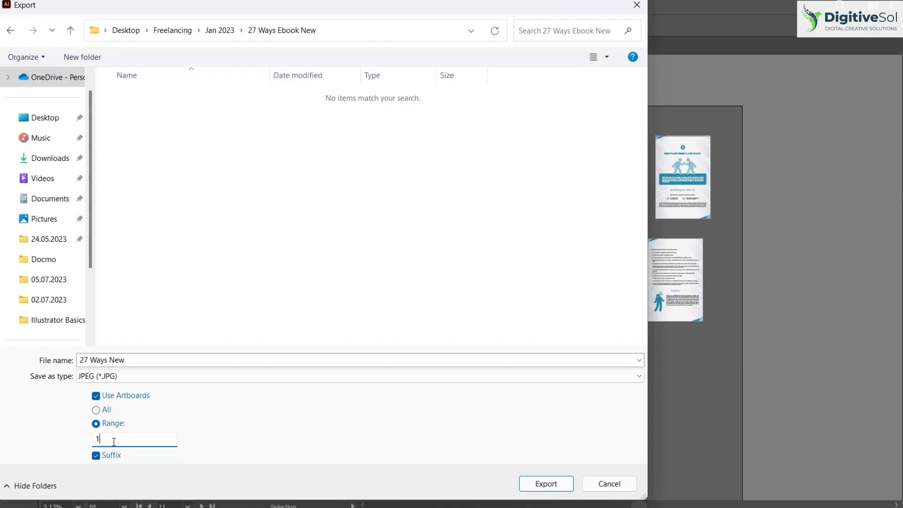
{"action": "type", "text": "-5"}
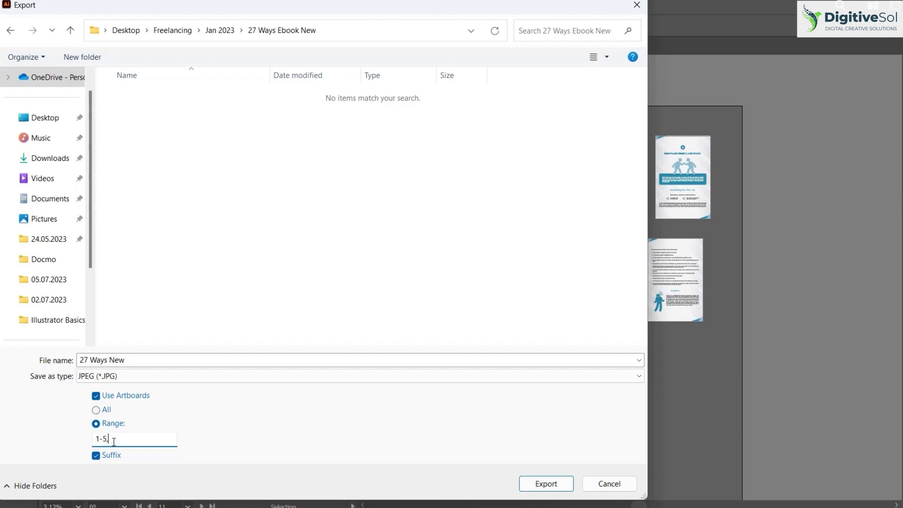
{"action": "type", "text": ","}
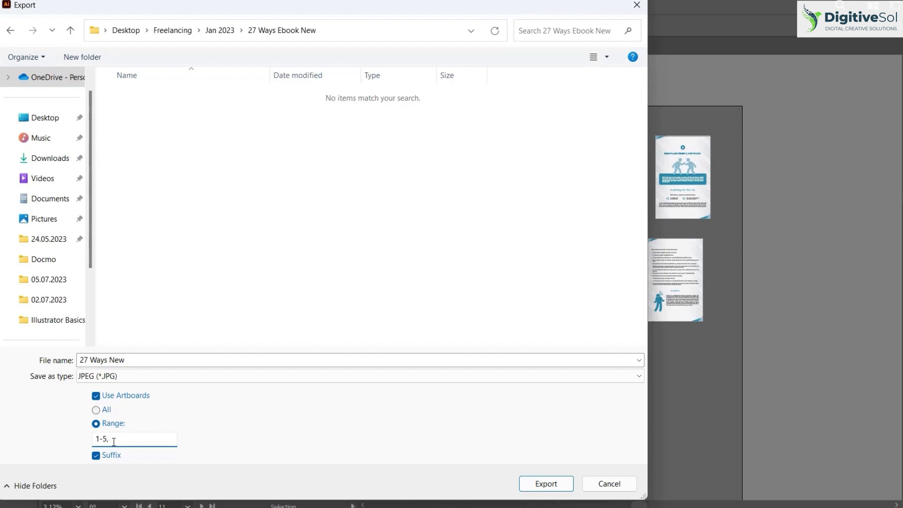
{"action": "type", "text": "2"}
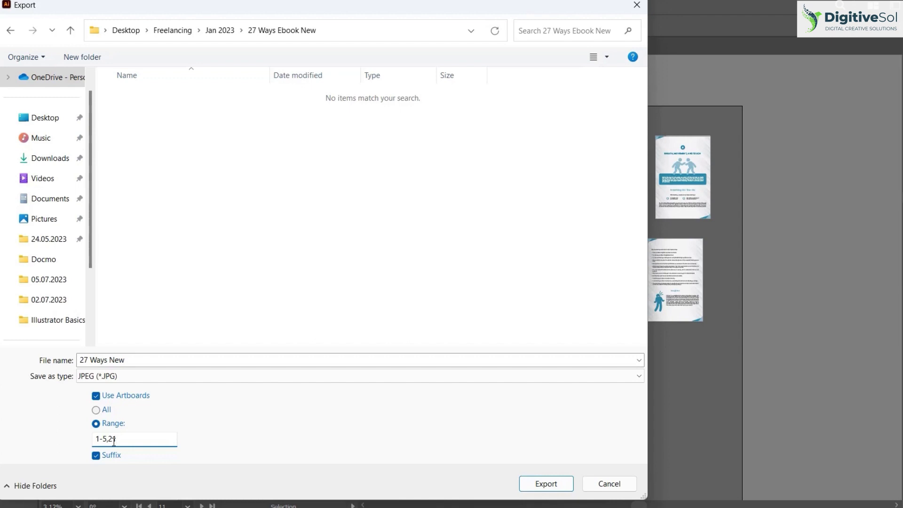
{"action": "type", "text": "1"}
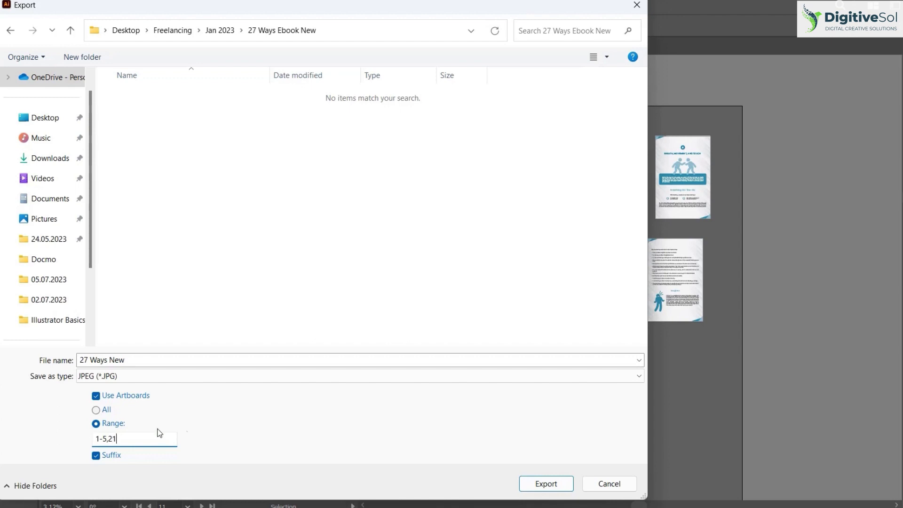
{"action": "mouse_move", "coordinate": [545, 483]}
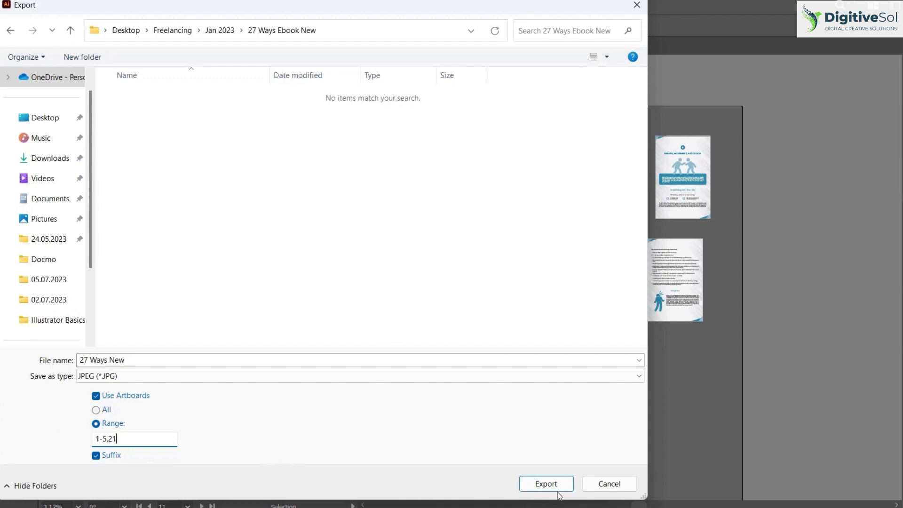
{"action": "left_click", "coordinate": [544, 484]}
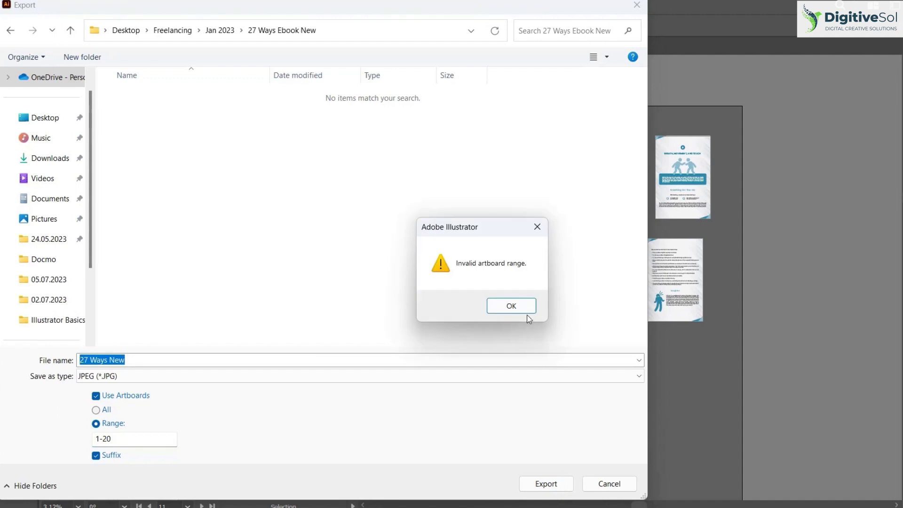
{"action": "left_click", "coordinate": [510, 305]}
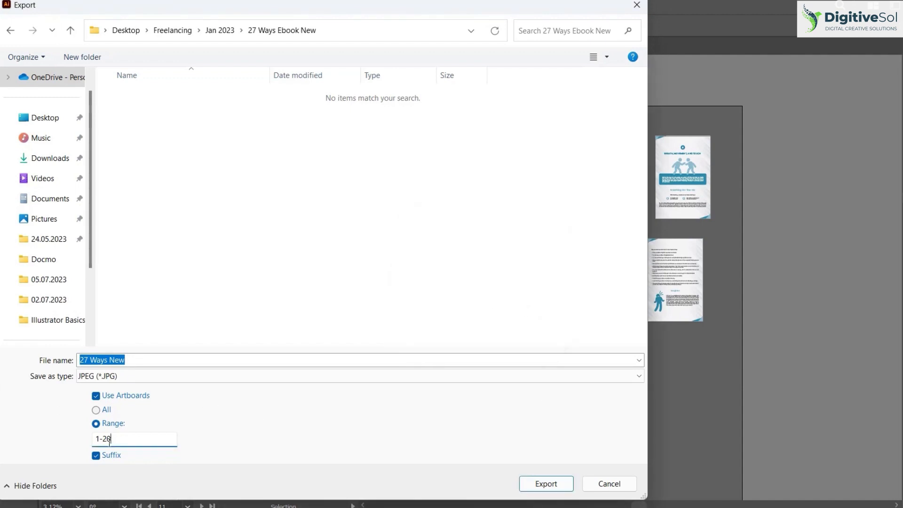
- Correct the artboard range to 1-5,20 and submit the JPEG export
{"action": "type", "text": "1-20"}
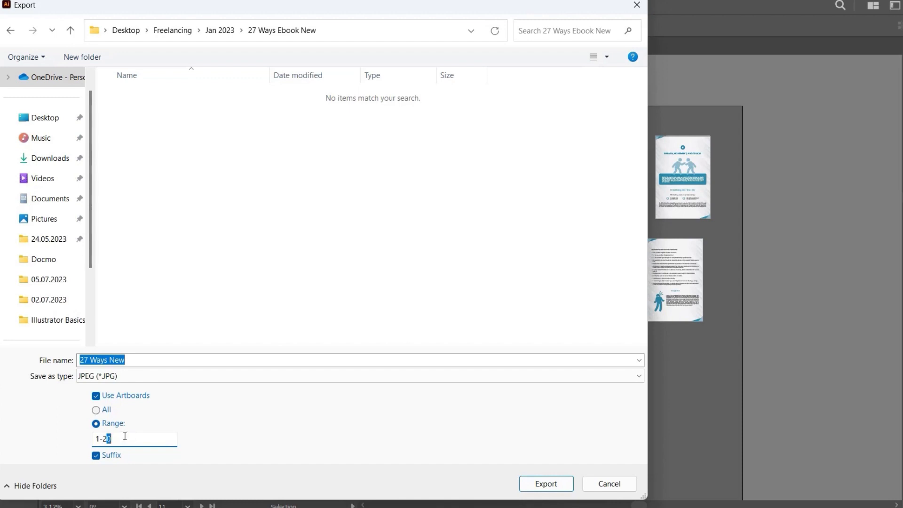
{"action": "type", "text": "1-5"}
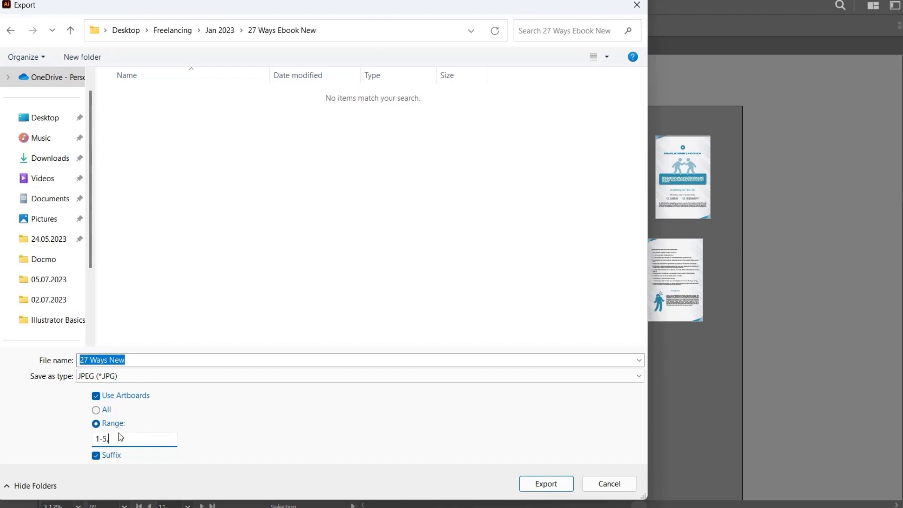
{"action": "type", "text": ",20"}
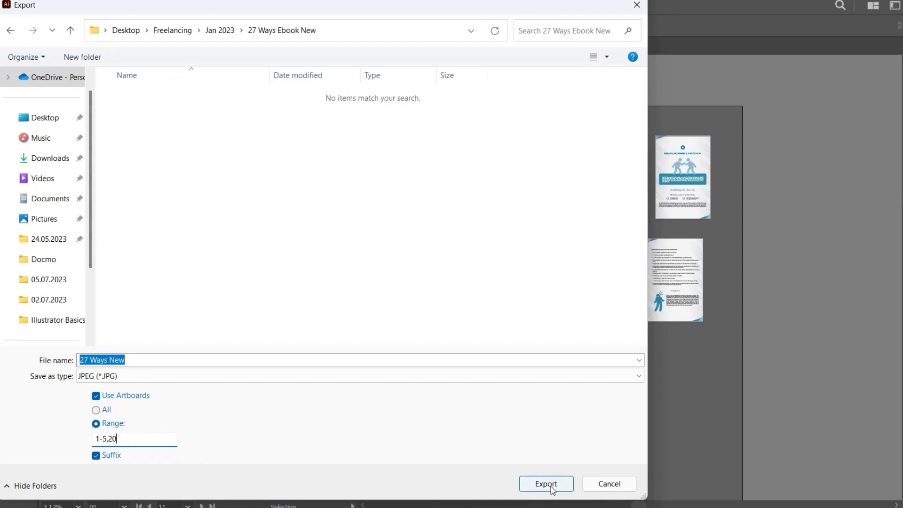
{"action": "left_click", "coordinate": [544, 483]}
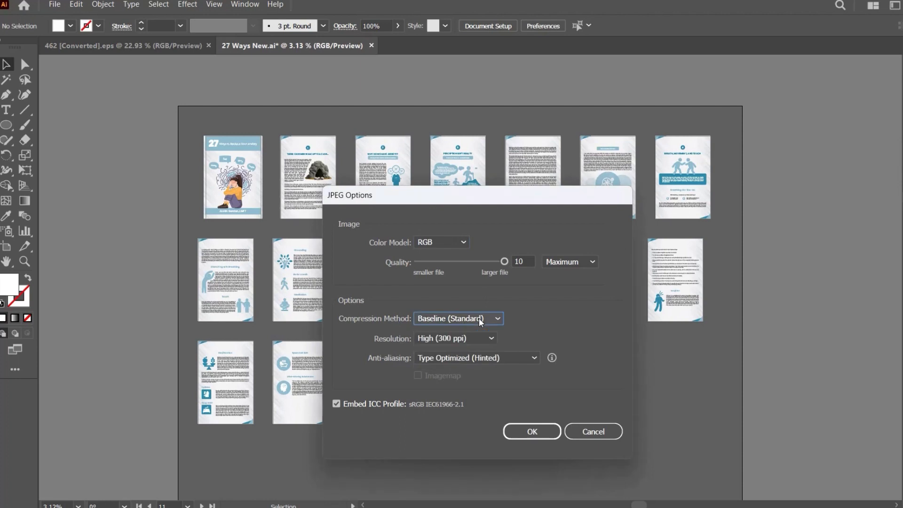
- Accept the JPEG options at RGB, maximum quality 10 and High 300 ppi resolution
{"action": "left_click", "coordinate": [455, 338]}
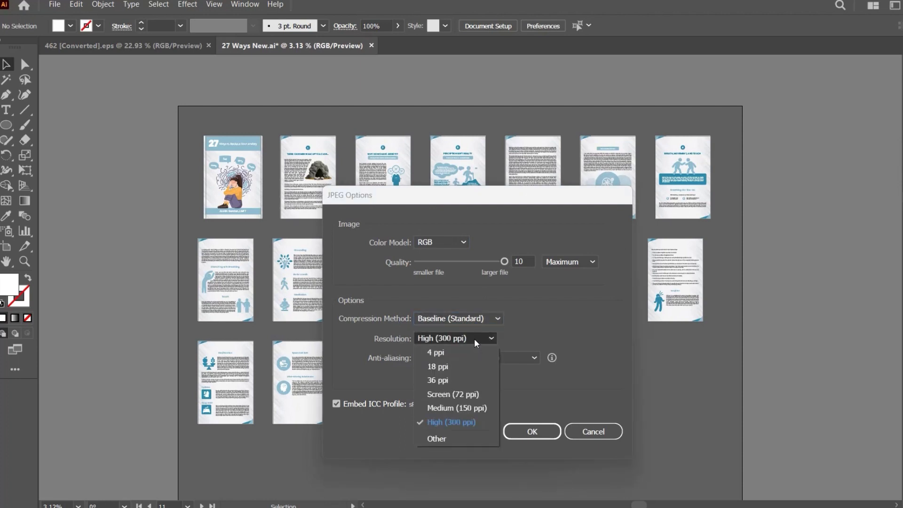
{"action": "left_click", "coordinate": [530, 431]}
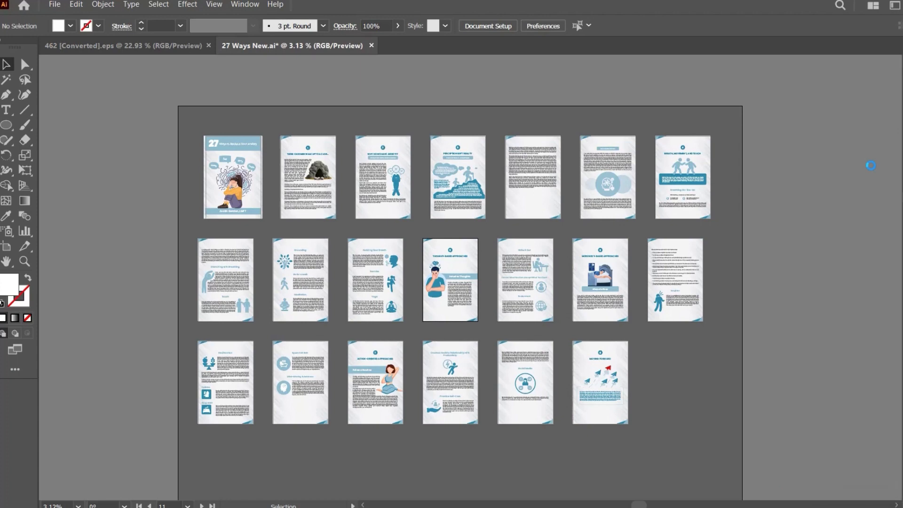
{"action": "mouse_move", "coordinate": [824, 454]}
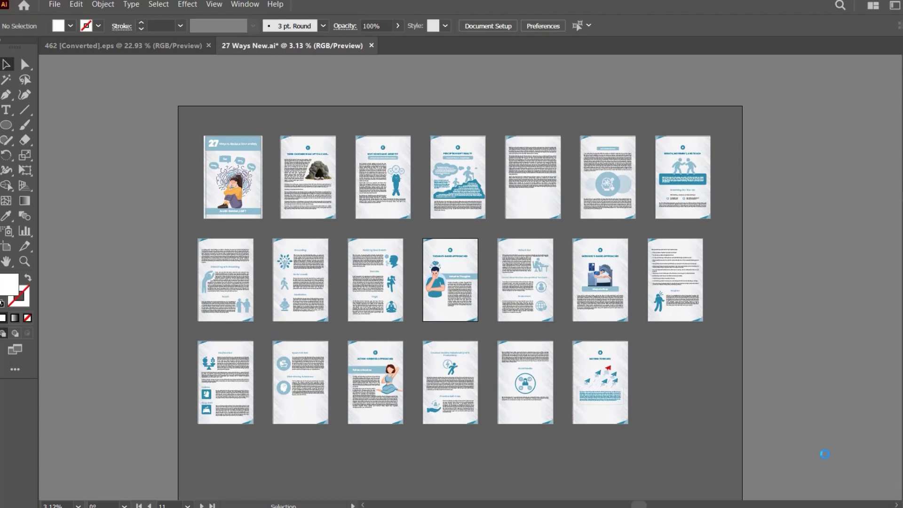